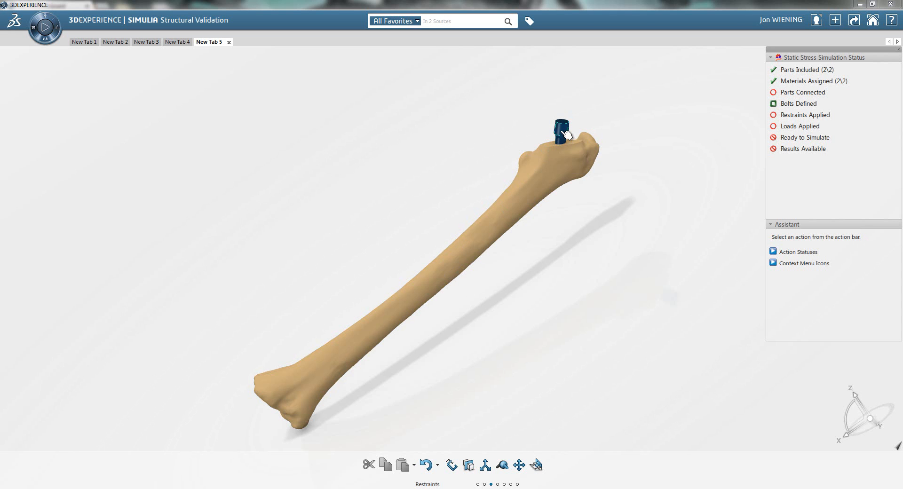
pyautogui.moveTo(427, 143)
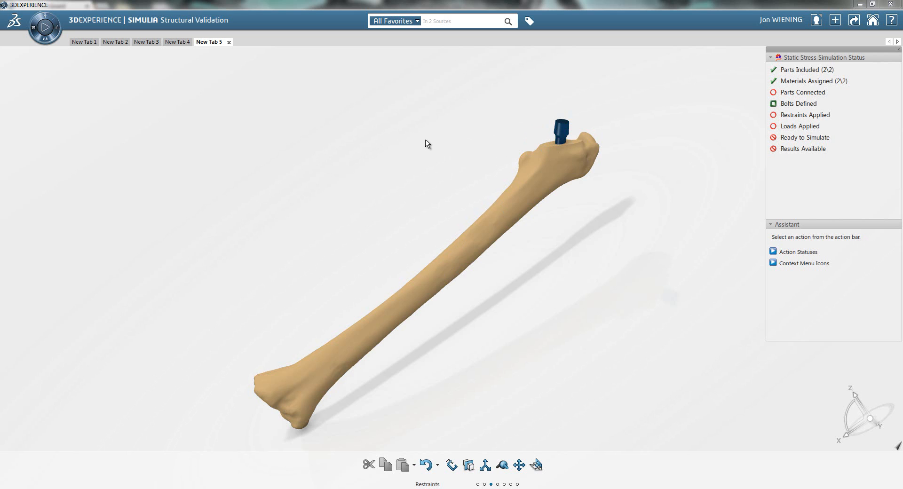
pyautogui.moveTo(413, 193)
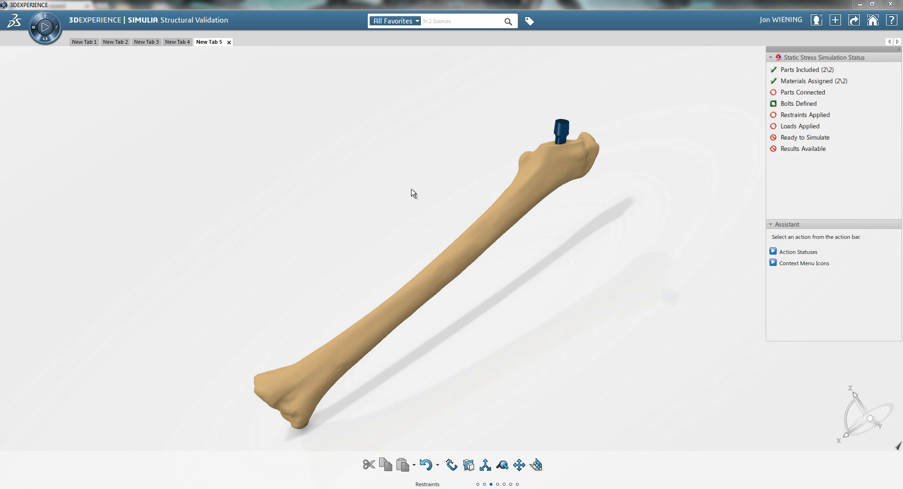
pyautogui.moveTo(330, 185)
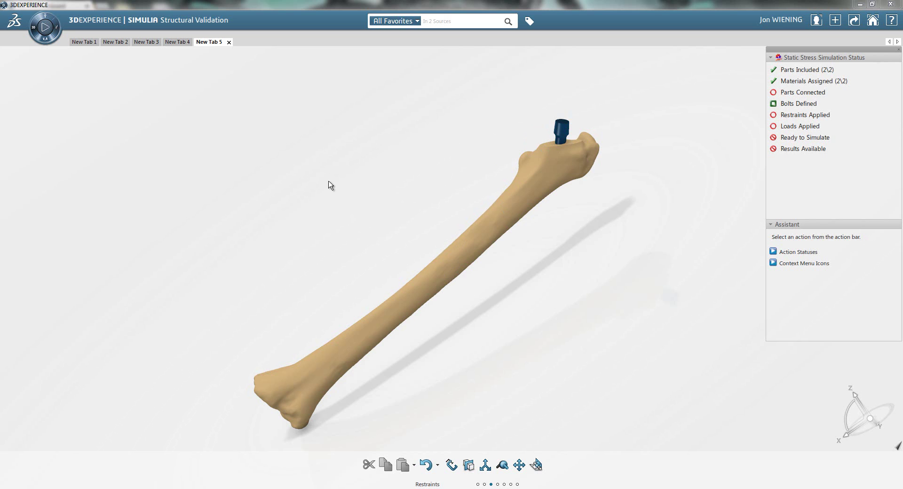
pyautogui.moveTo(139, 27)
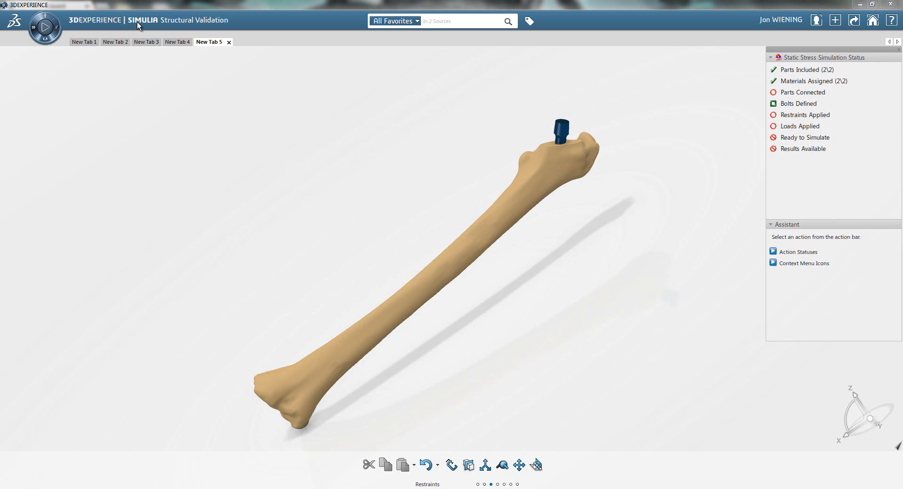
pyautogui.moveTo(508, 111)
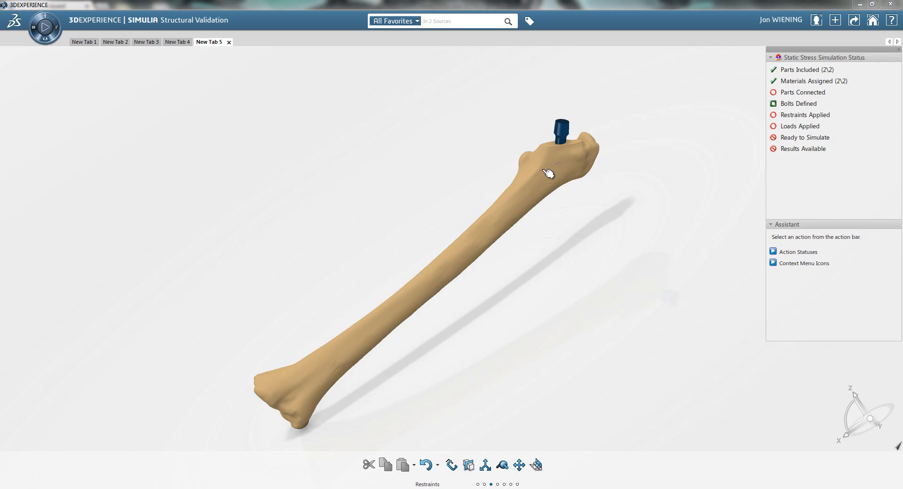
pyautogui.moveTo(639, 123)
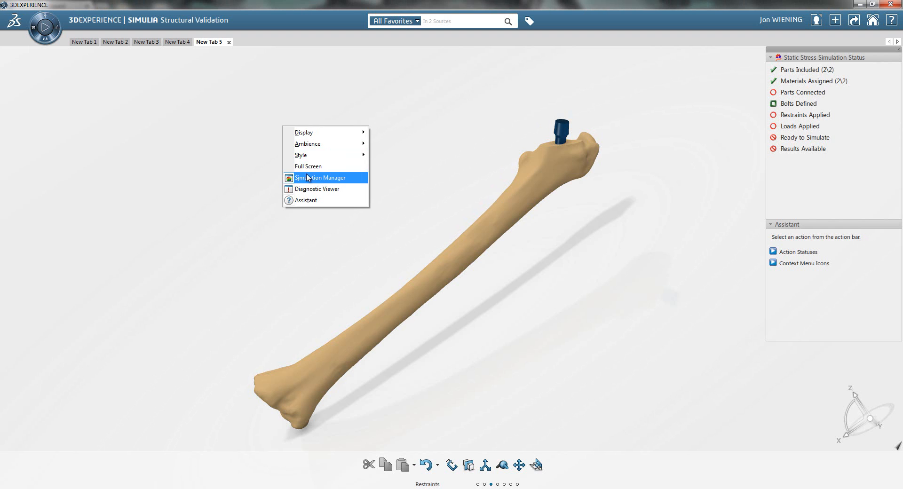
# Review the implant (titanium alloy) and femur (bone) occurrences in Simulation Manager, then close it.
pyautogui.click(320, 177)
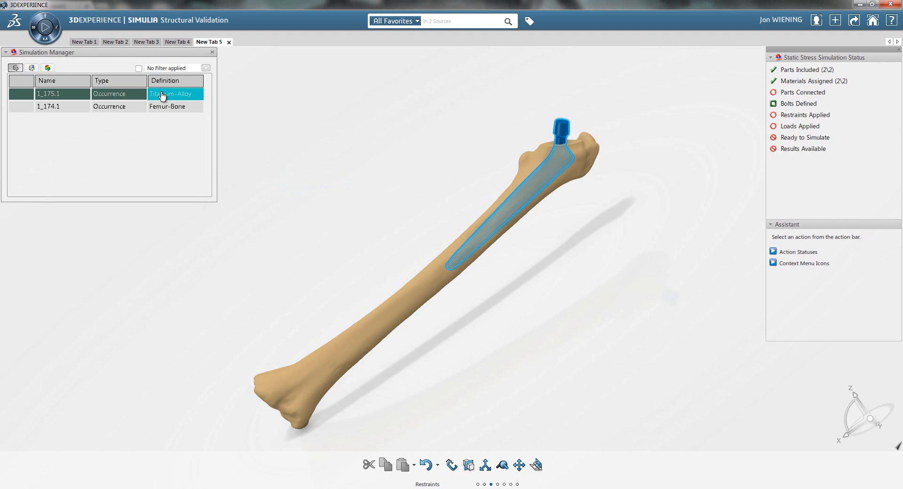
pyautogui.click(172, 106)
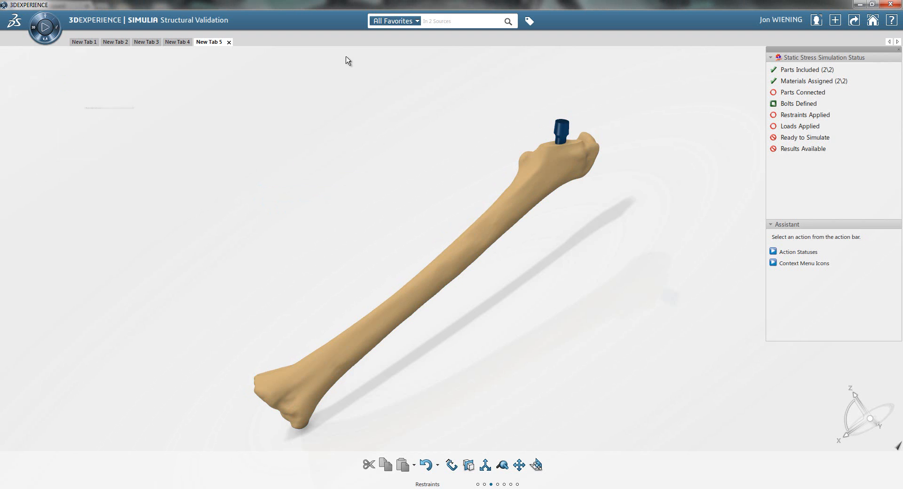
pyautogui.moveTo(452, 445)
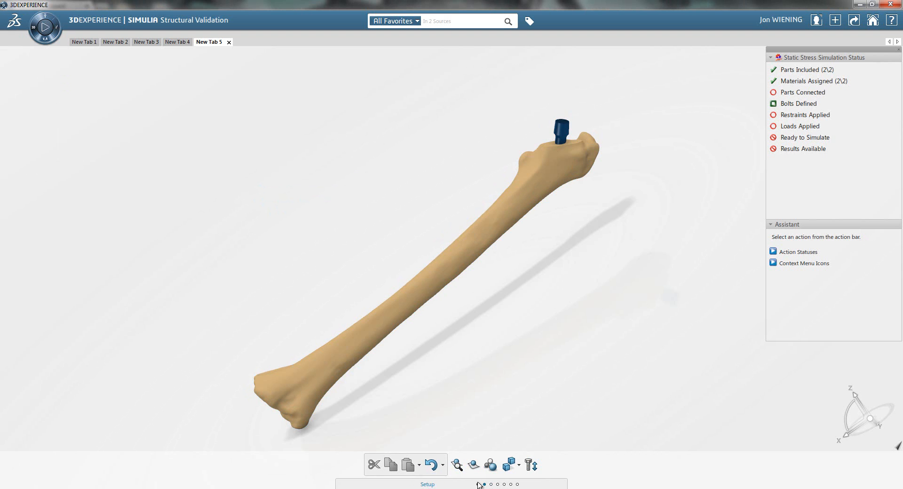
pyautogui.moveTo(457, 465)
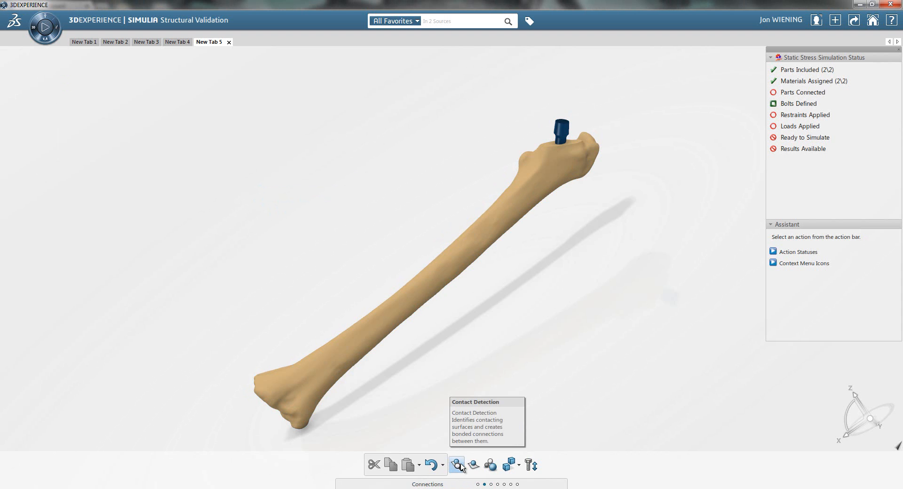
# Detect contacts across the whole model and create Bonded Connection.1 and .2 between implant and femur.
pyautogui.click(457, 478)
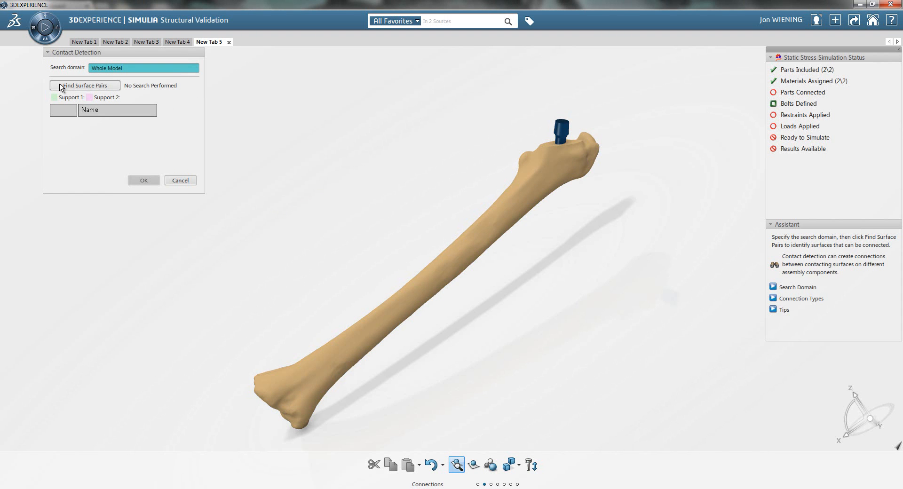
pyautogui.click(85, 86)
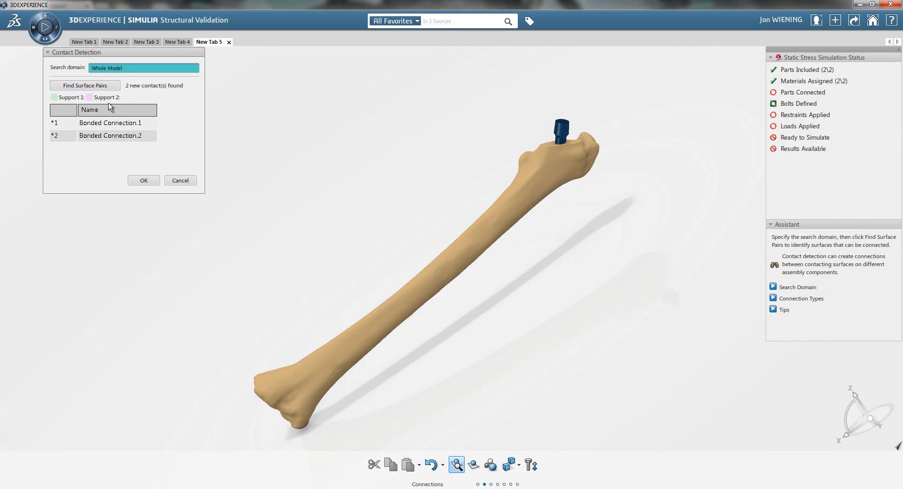
pyautogui.click(111, 123)
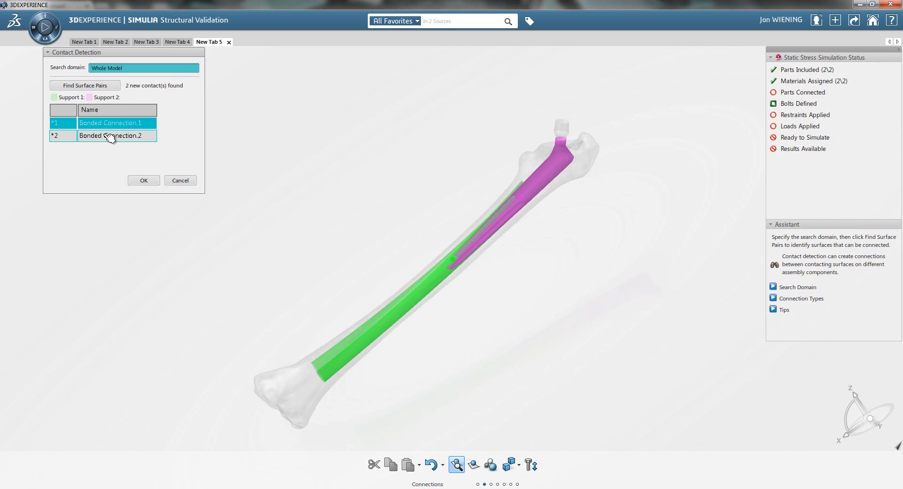
pyautogui.click(109, 137)
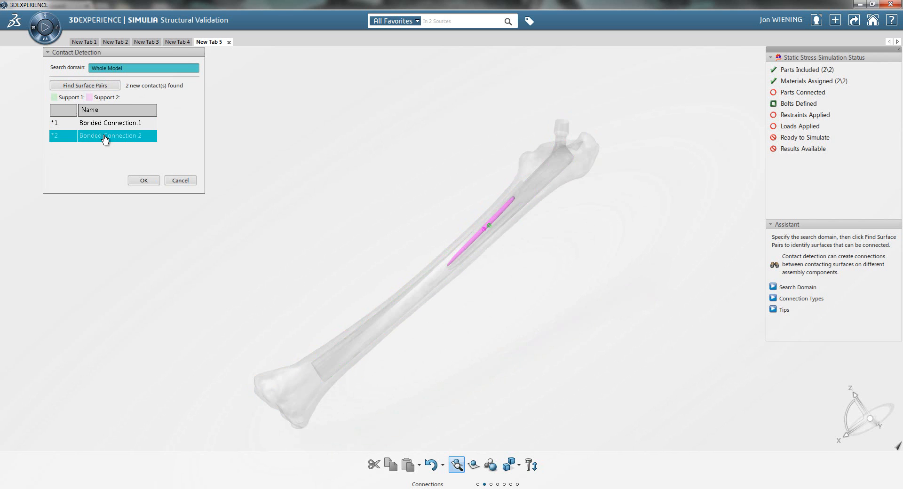
pyautogui.click(143, 181)
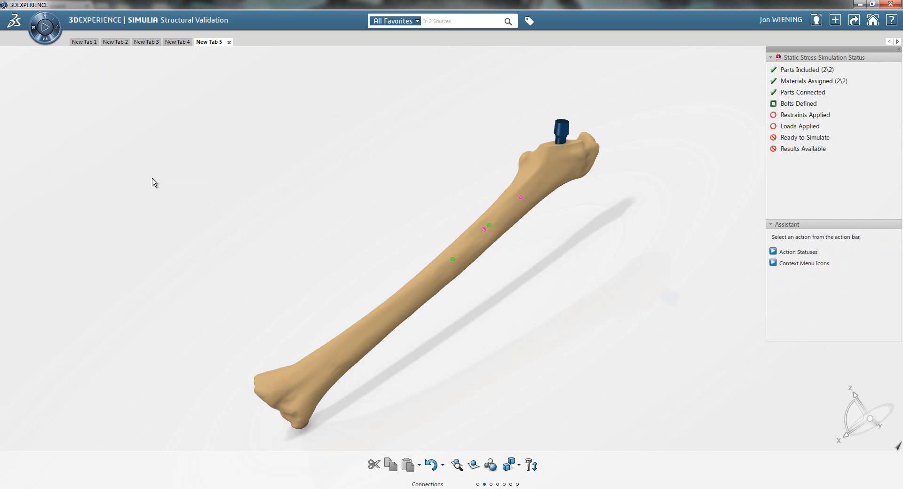
pyautogui.moveTo(642, 249)
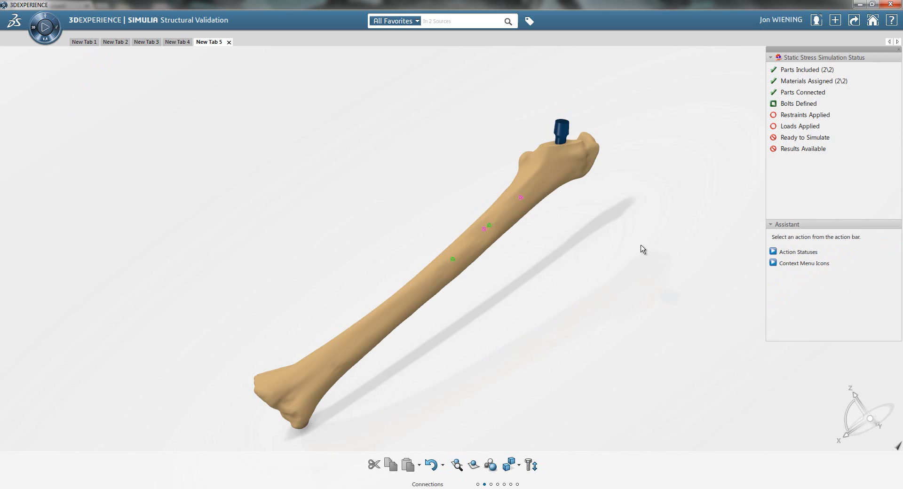
pyautogui.moveTo(655, 206)
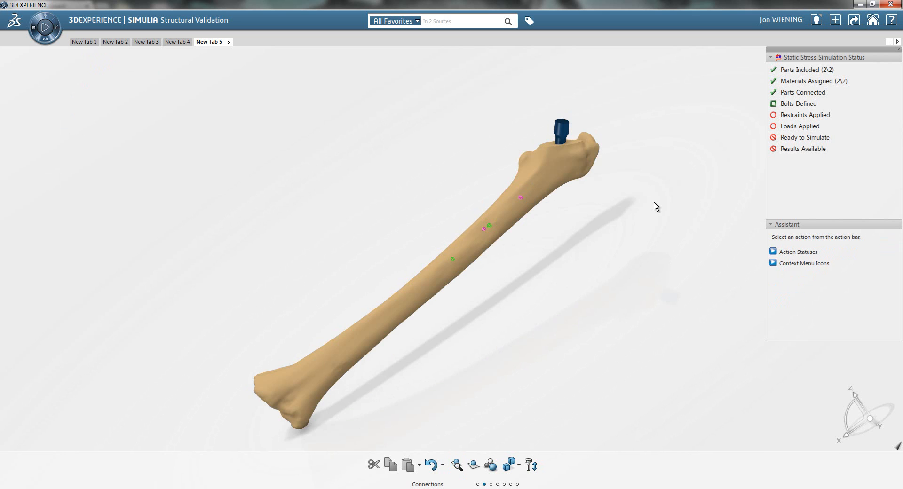
pyautogui.moveTo(685, 185)
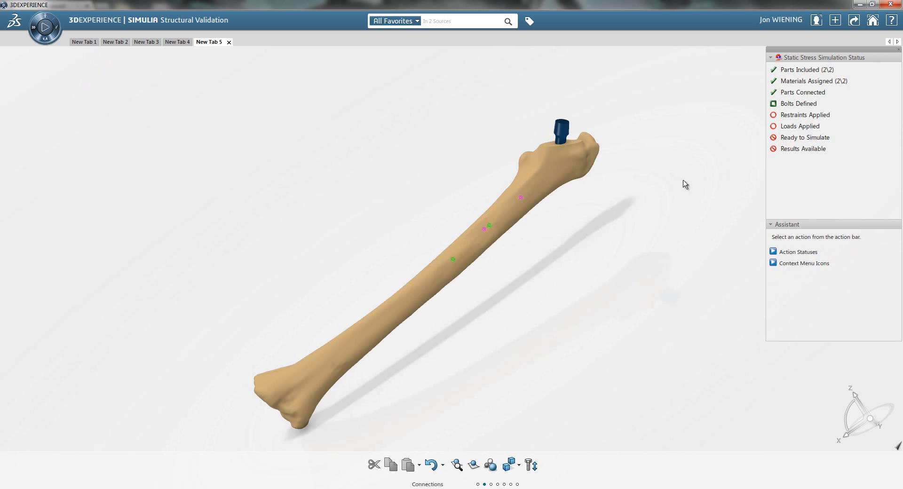
pyautogui.moveTo(790, 121)
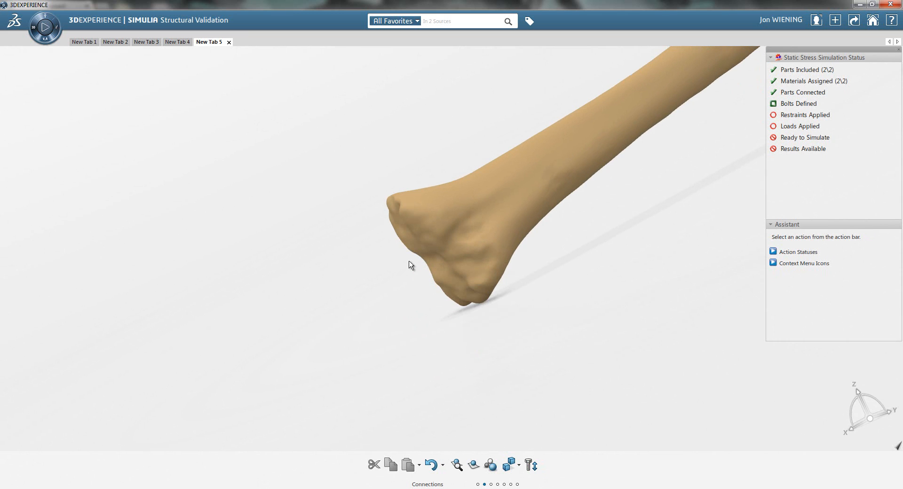
pyautogui.moveTo(409, 251)
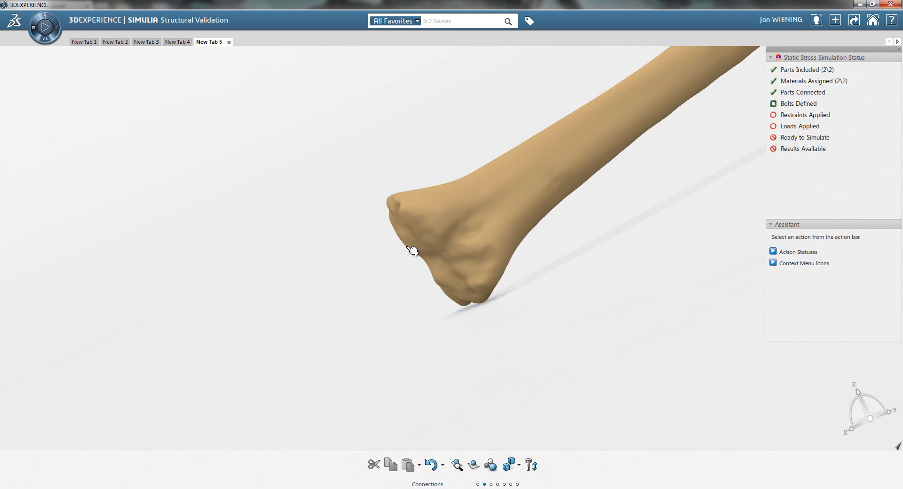
# Clamp the femur's knee end face as a fixed restraint.
pyautogui.click(411, 254)
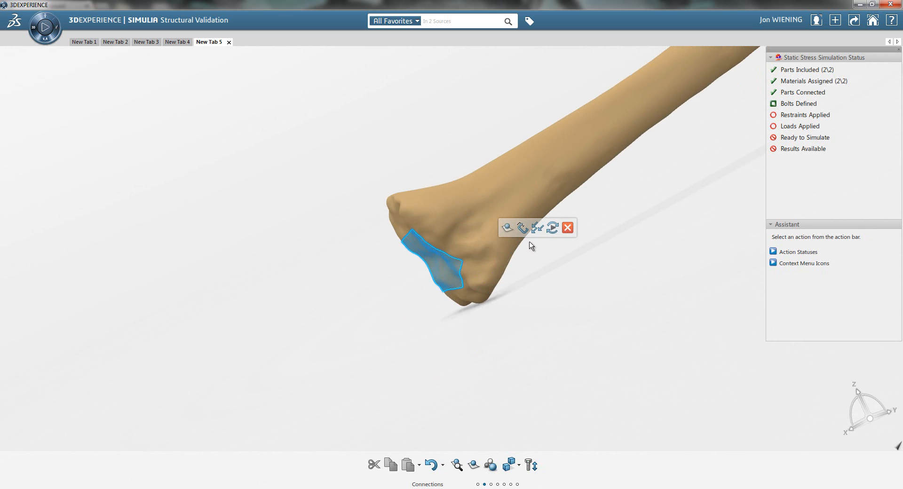
pyautogui.click(527, 229)
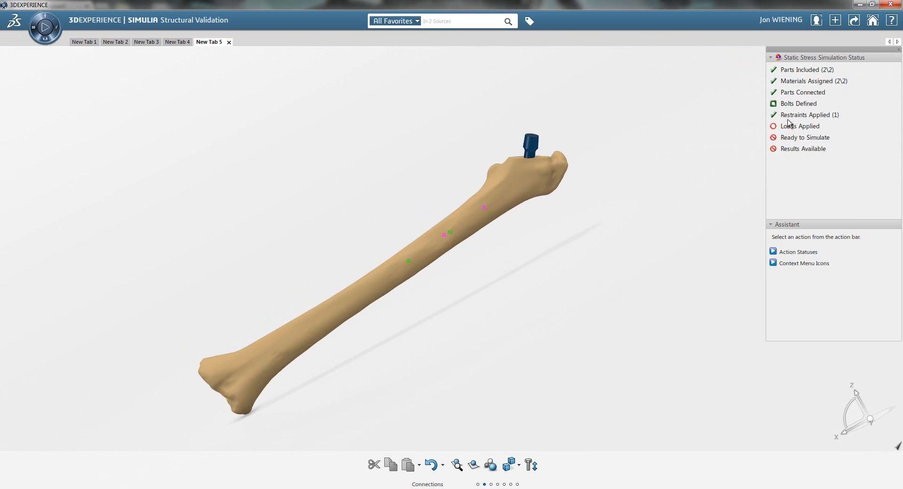
pyautogui.moveTo(778, 132)
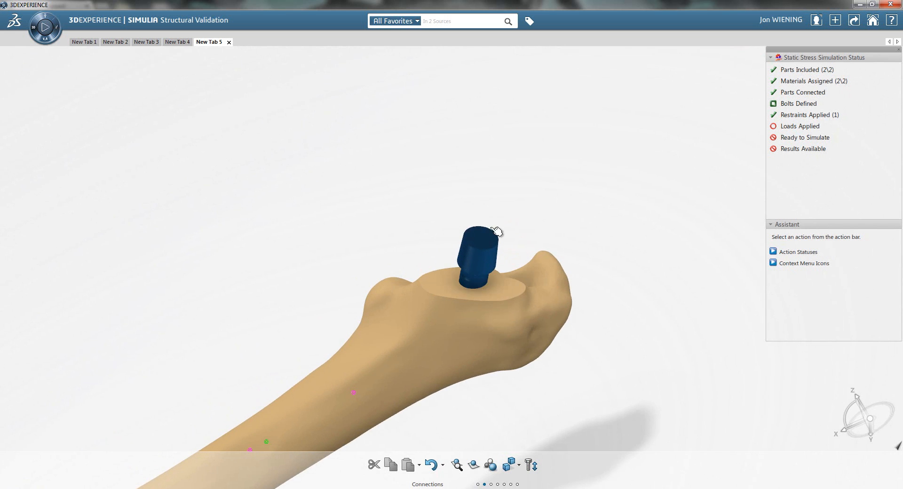
# Apply a 100 N force load to the implant's top face.
pyautogui.click(478, 243)
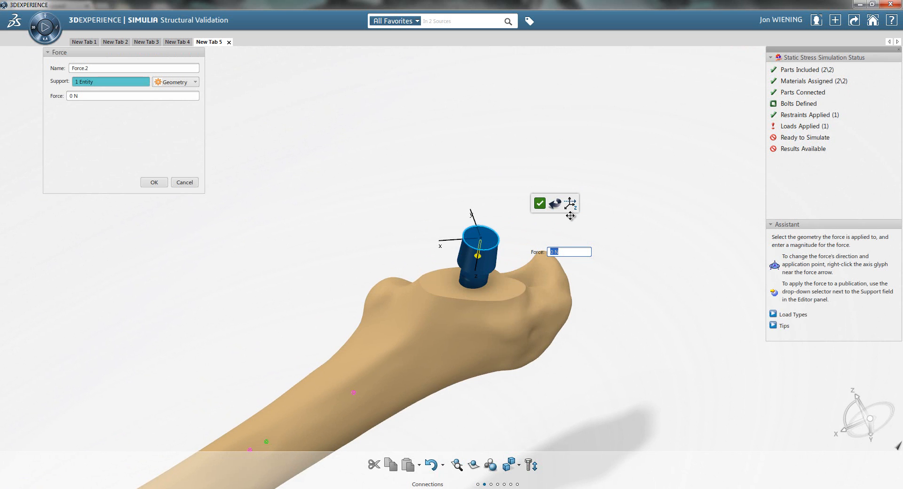
pyautogui.write('100')
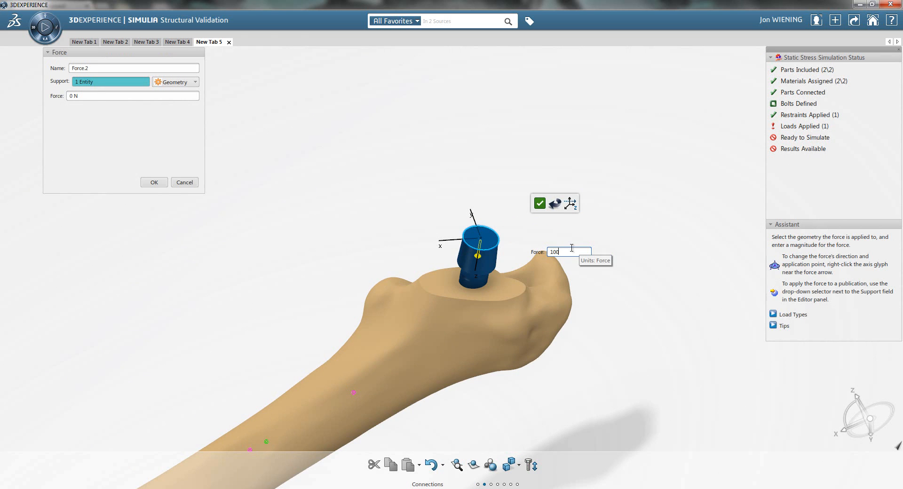
pyautogui.click(540, 203)
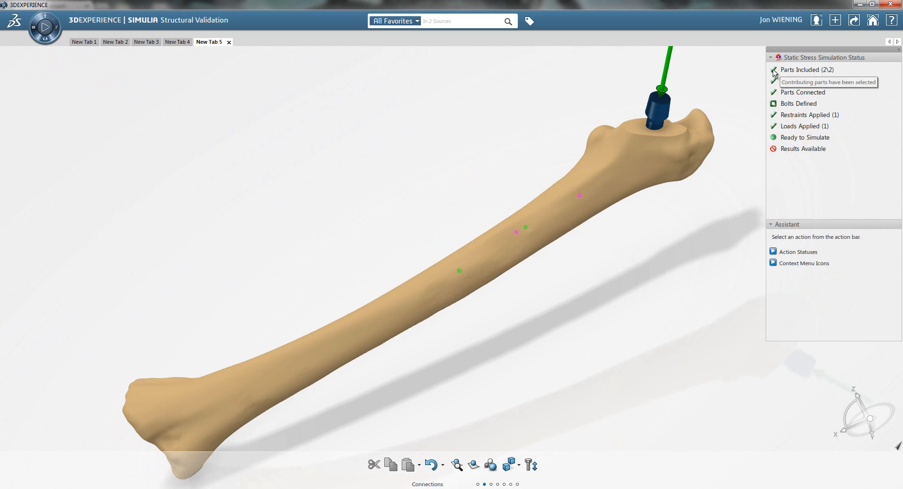
pyautogui.moveTo(776, 96)
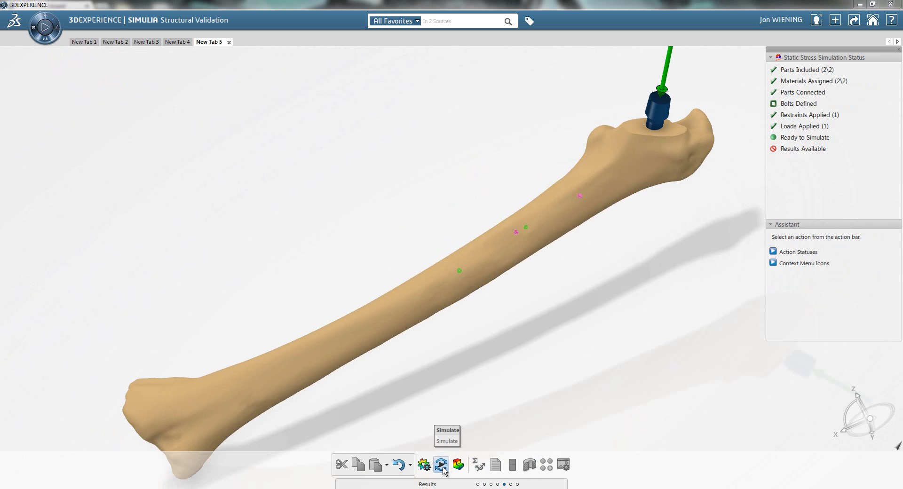
# Simulate at Good accuracy and dismiss the status window, leaving the Von Mises stress plot displayed.
pyautogui.click(440, 465)
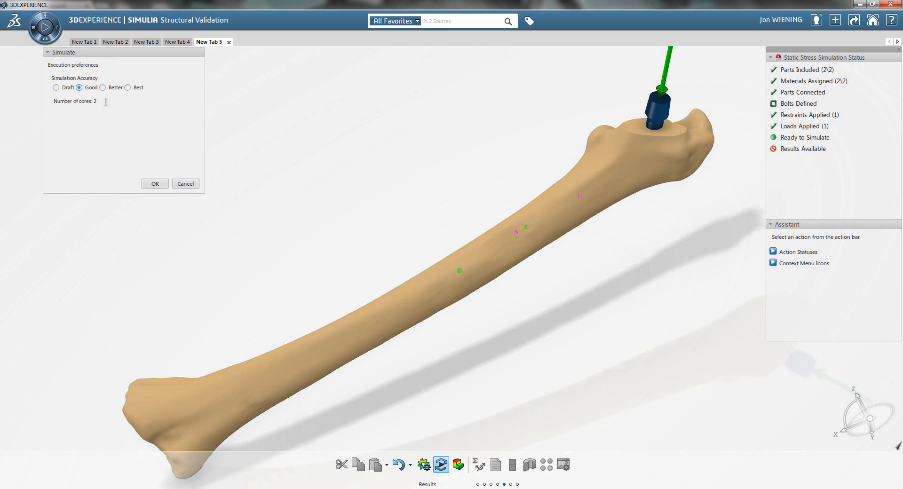
pyautogui.moveTo(107, 102)
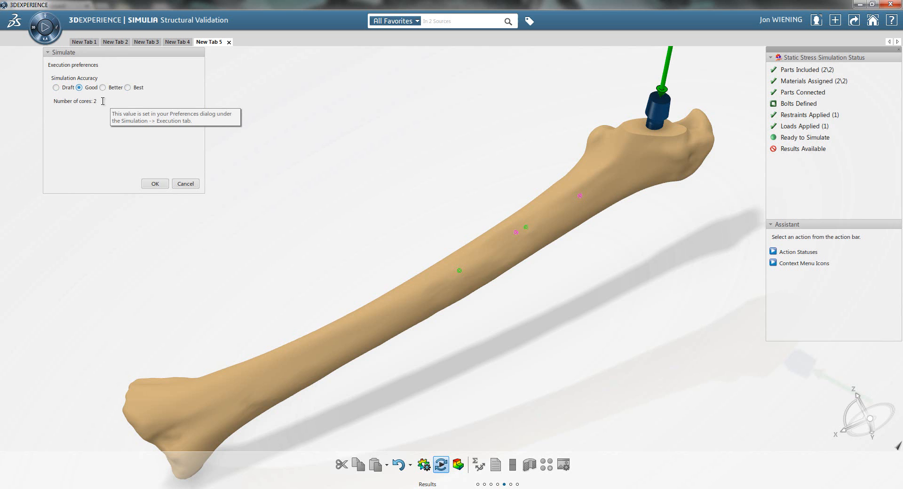
pyautogui.click(154, 183)
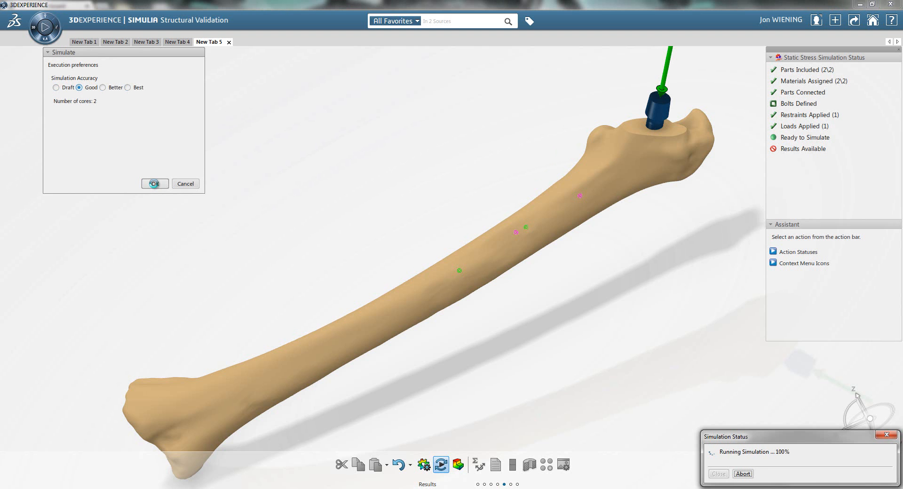
pyautogui.click(154, 184)
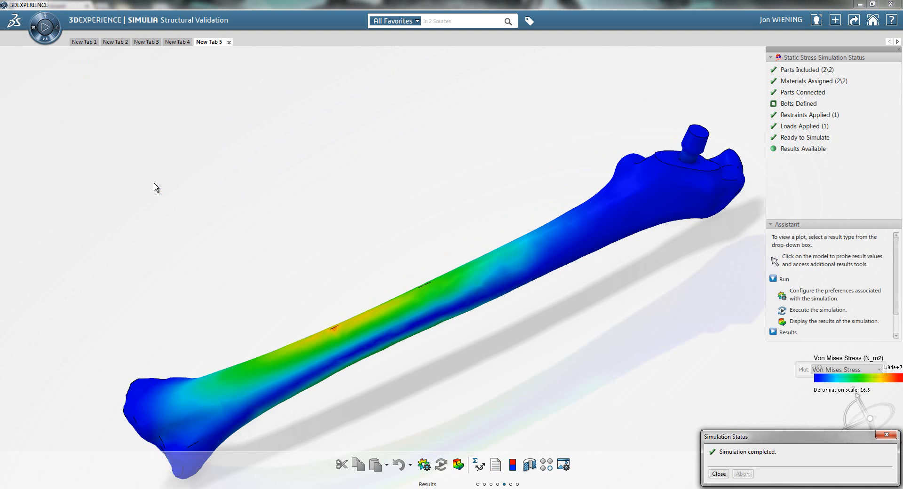
pyautogui.moveTo(724, 434)
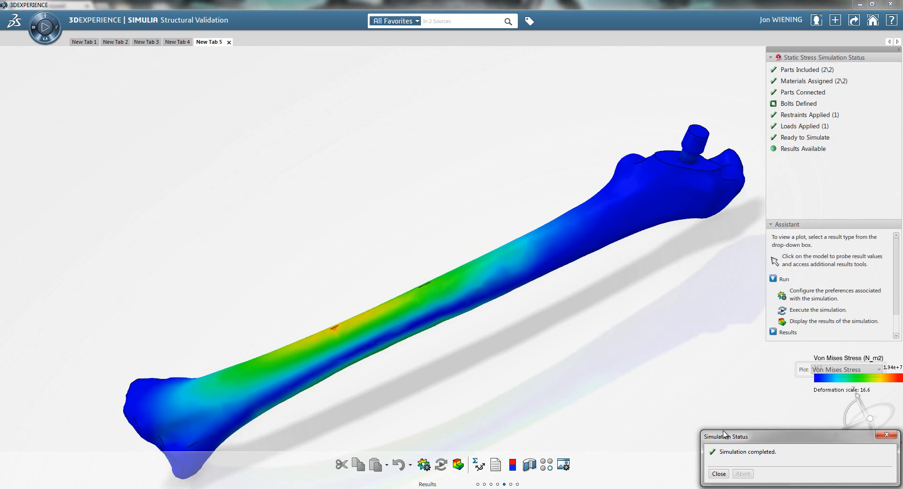
pyautogui.click(719, 474)
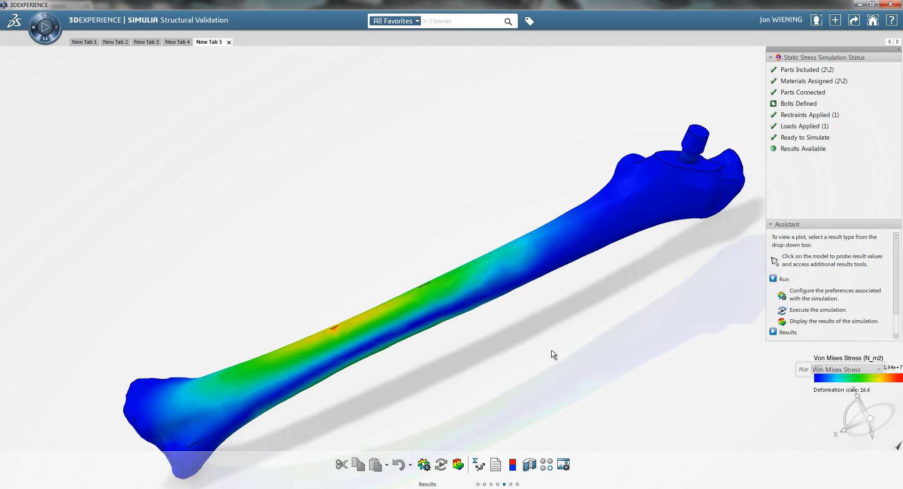